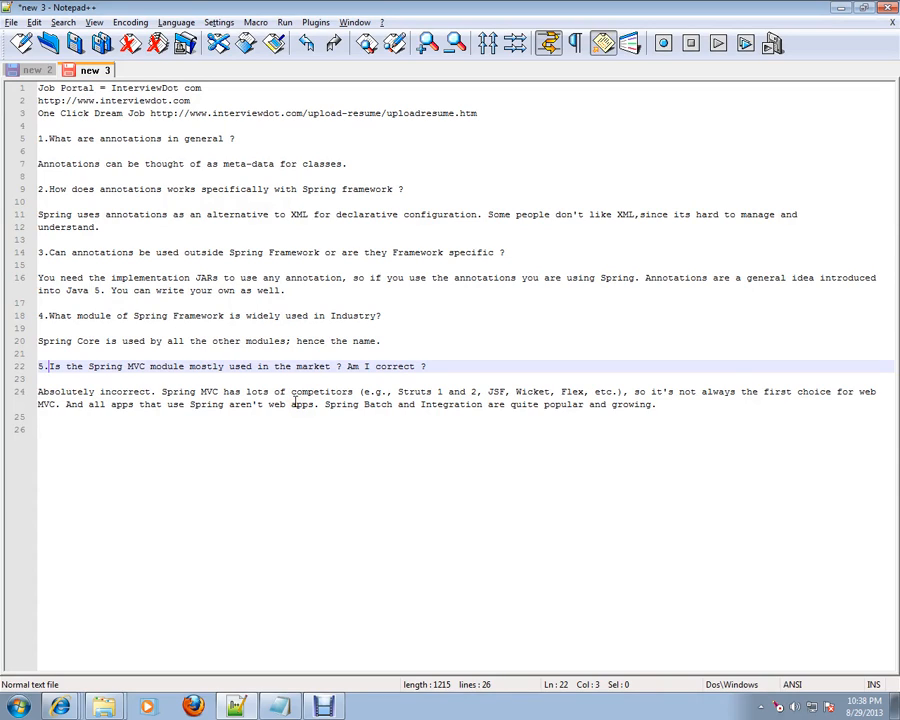
pyautogui.moveTo(198, 230)
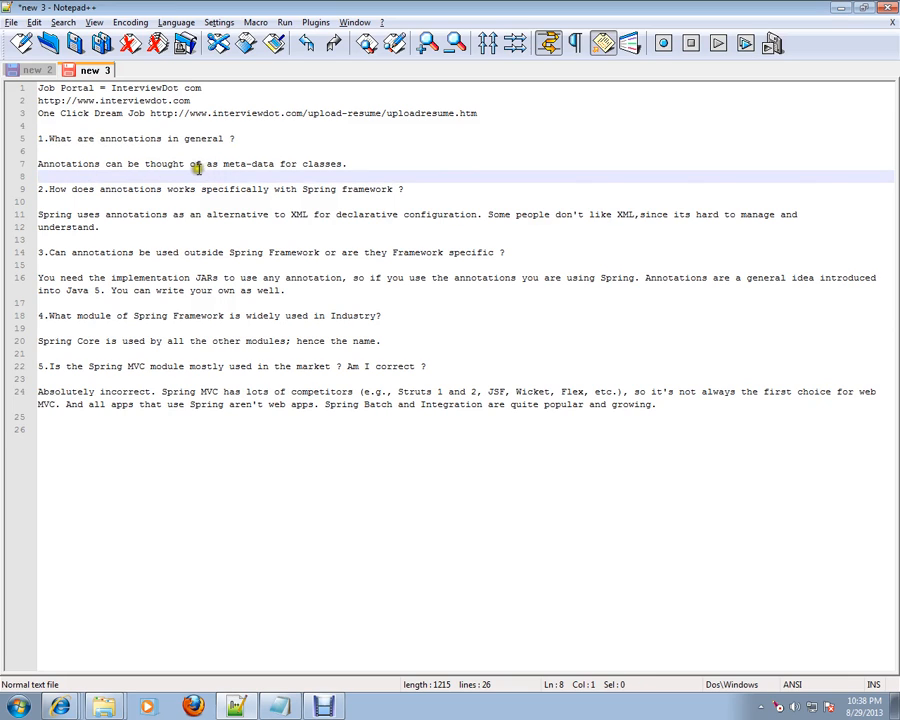
# Select the phrase "meta-data for classes." in the first answer on line 7
pyautogui.moveTo(222, 163); pyautogui.dragTo(347, 163)
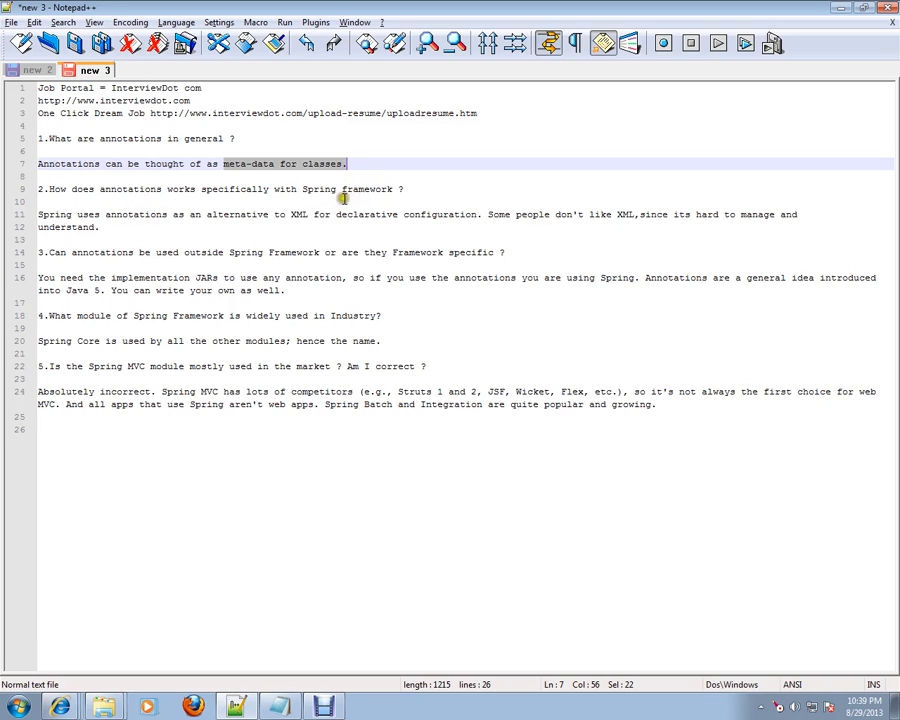
pyautogui.moveTo(157, 214)
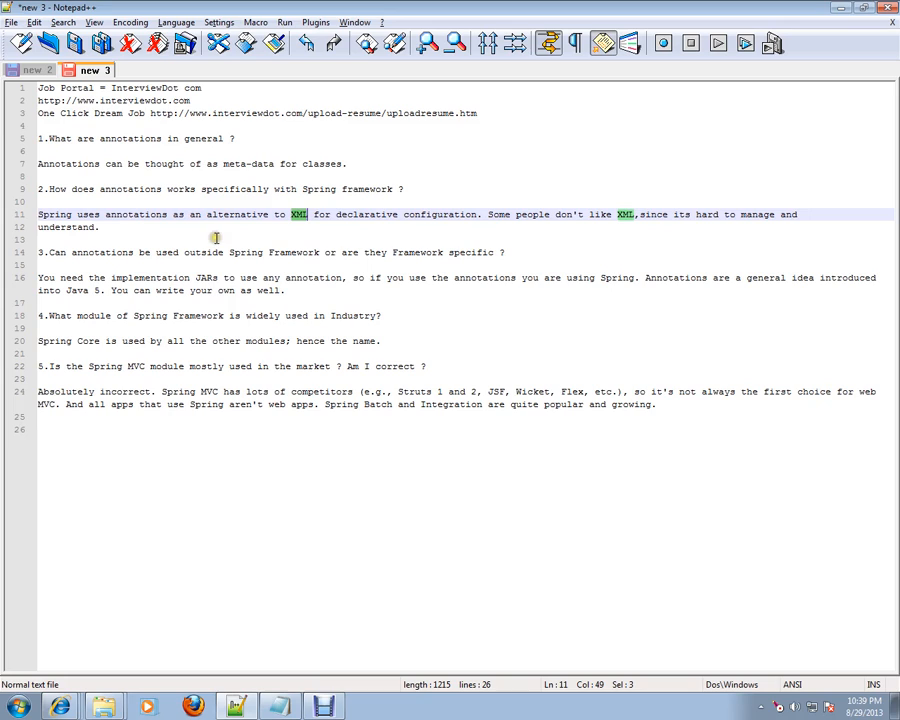
pyautogui.moveTo(415, 227)
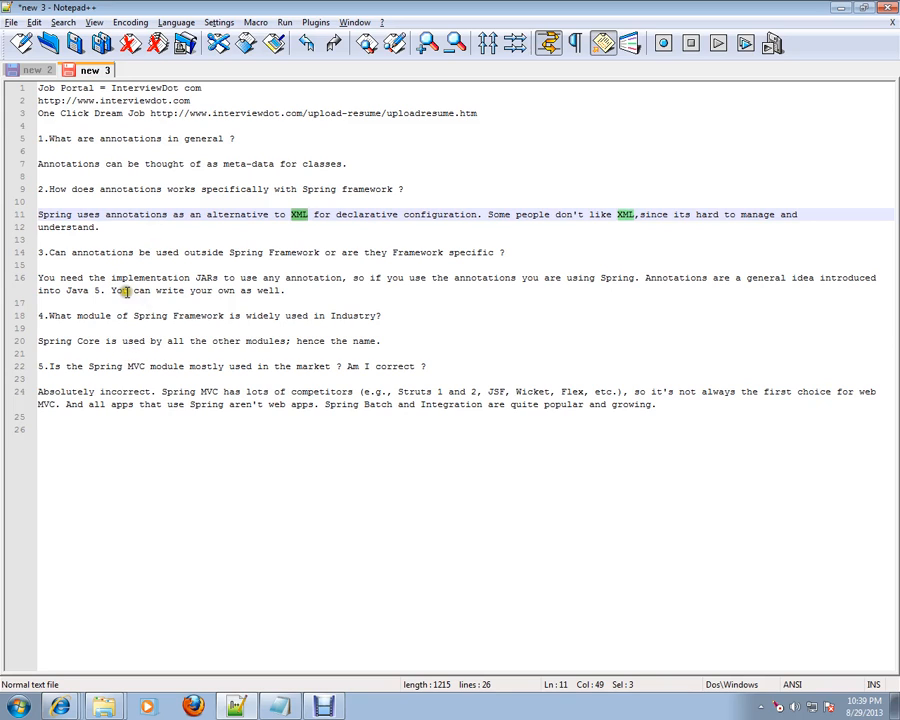
pyautogui.moveTo(234, 290)
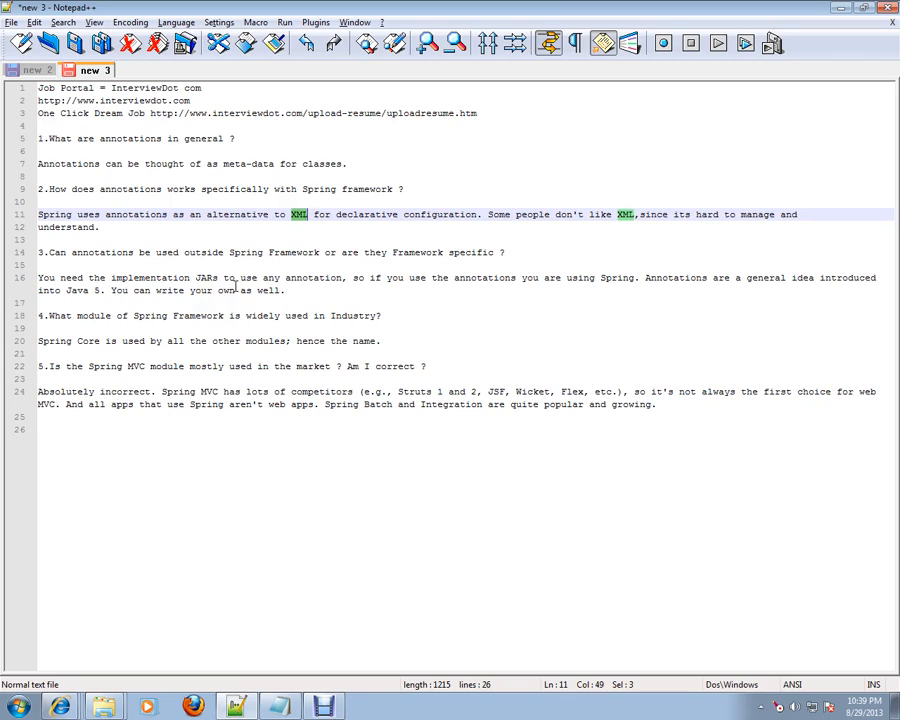
pyautogui.moveTo(392, 304)
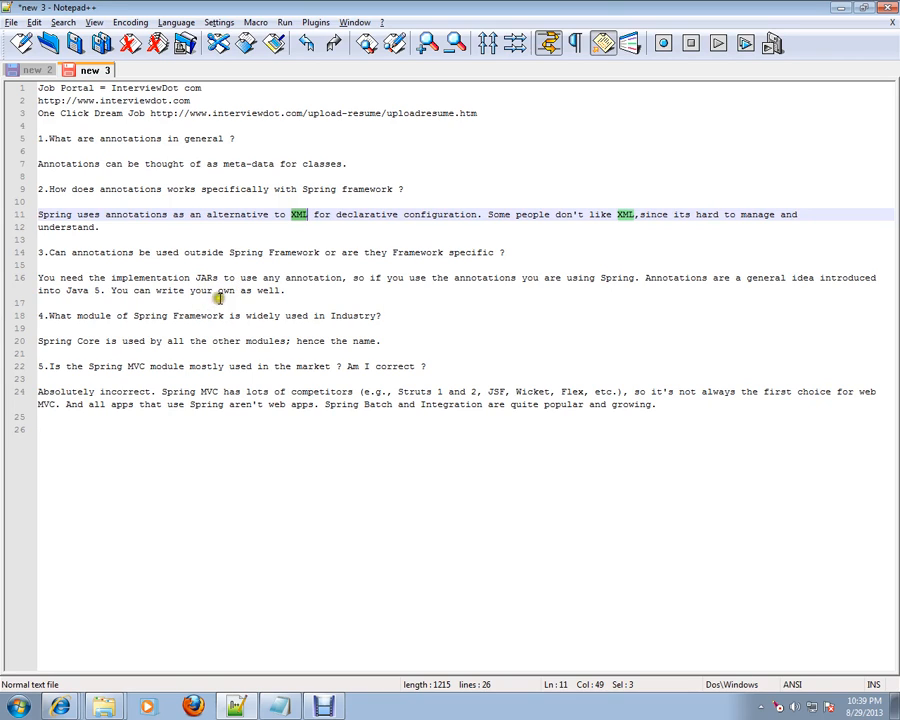
pyautogui.moveTo(439, 281)
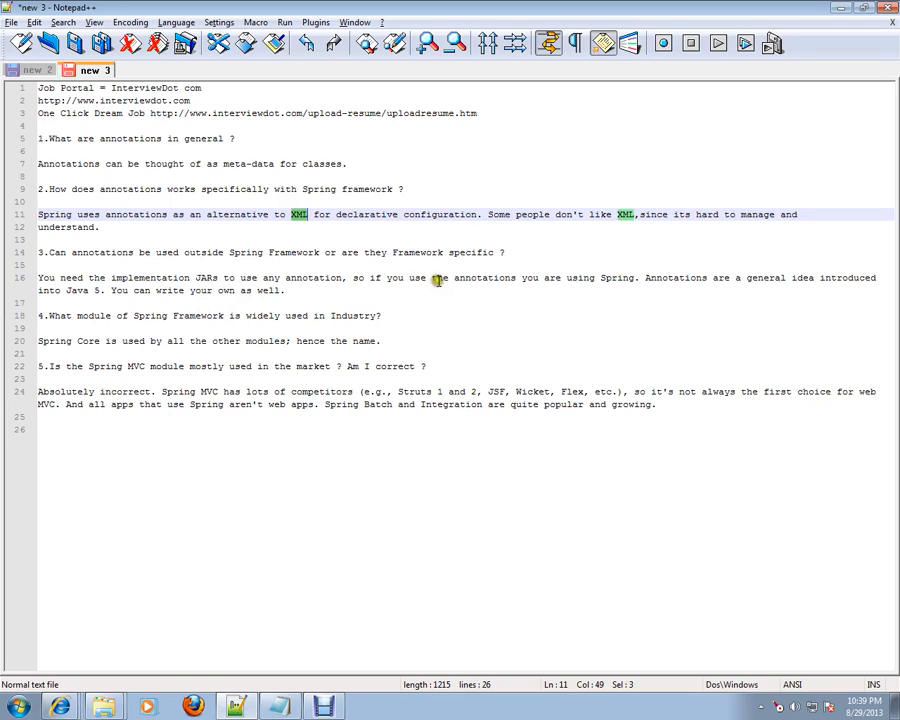
pyautogui.moveTo(624, 291)
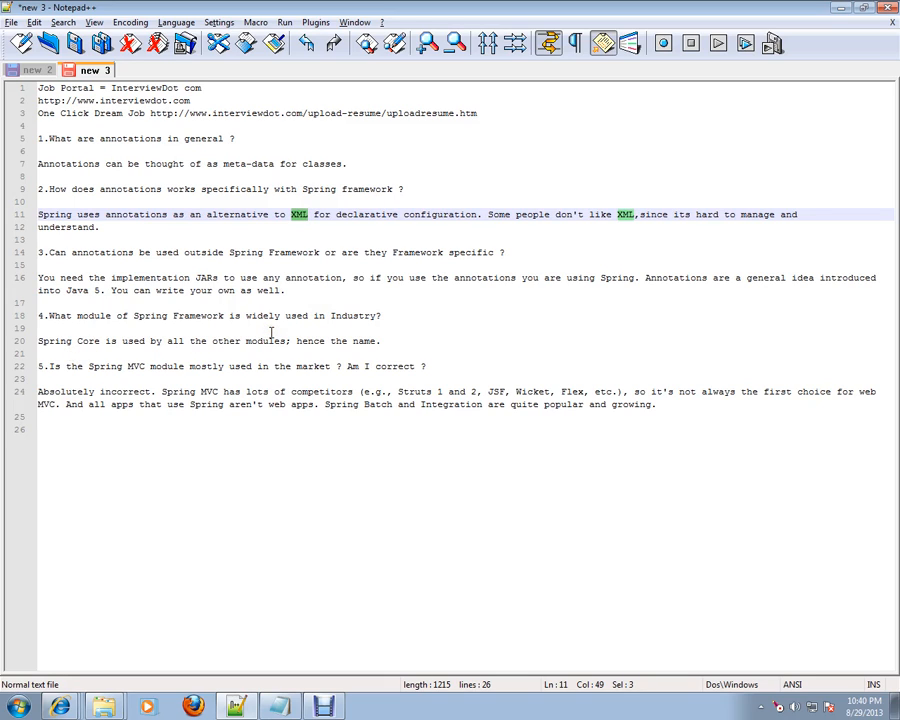
pyautogui.moveTo(197, 379)
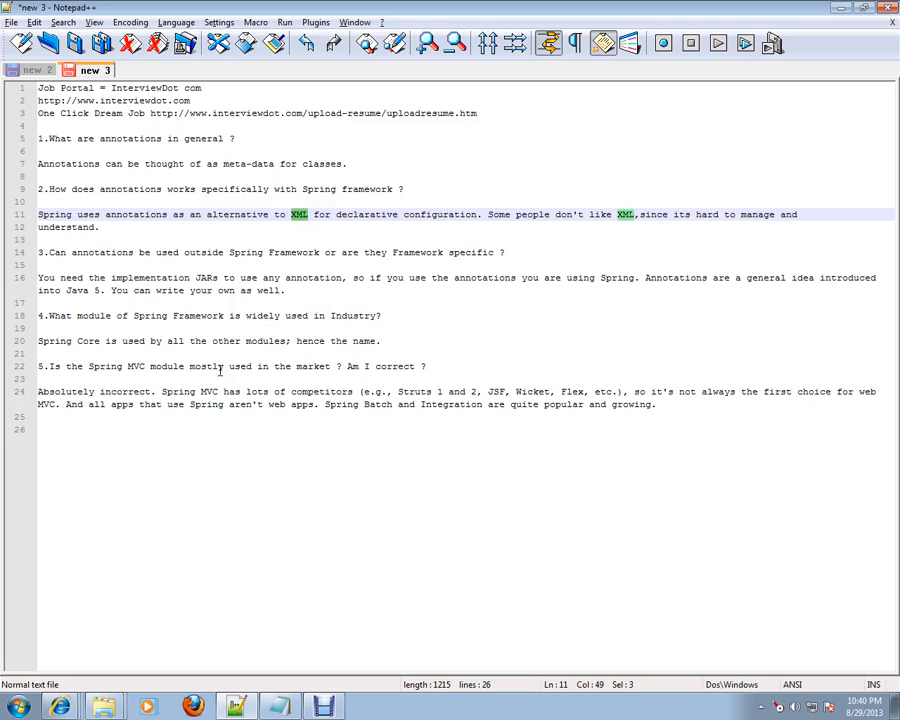
pyautogui.moveTo(123, 341)
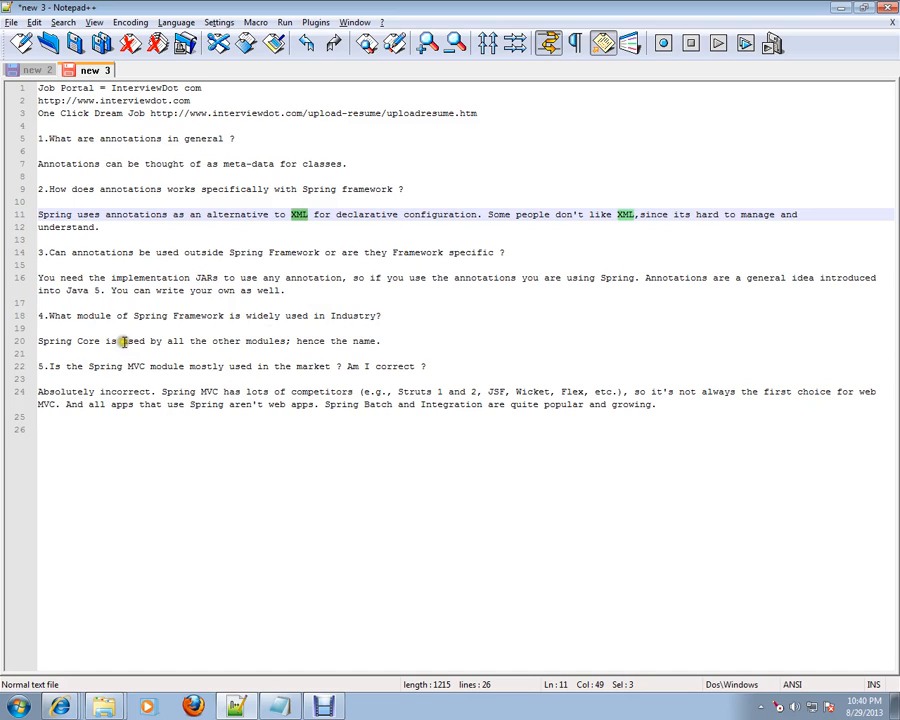
pyautogui.moveTo(153, 442)
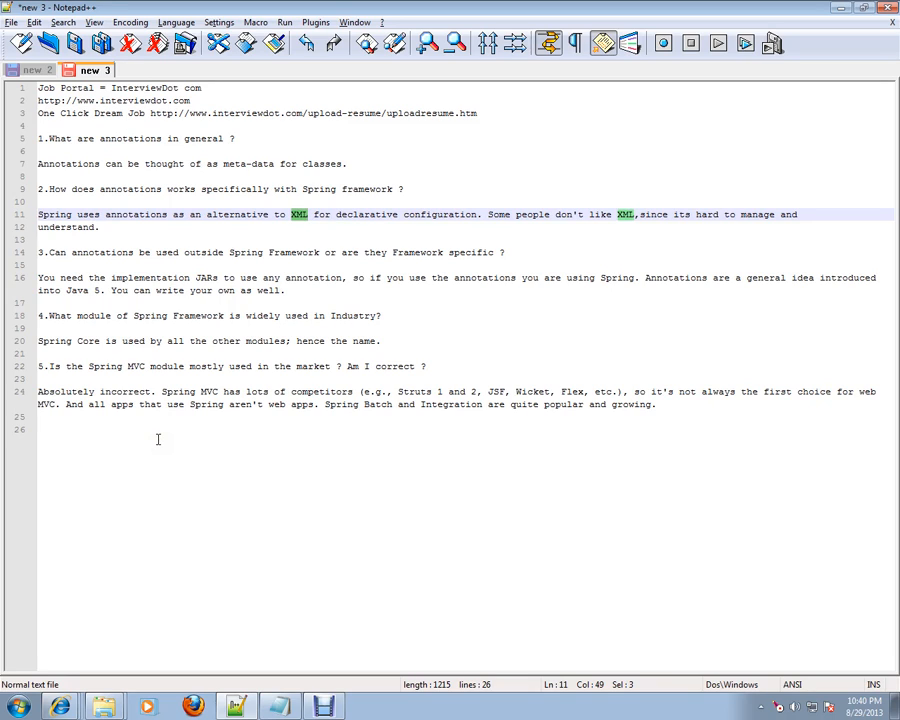
pyautogui.moveTo(266, 392)
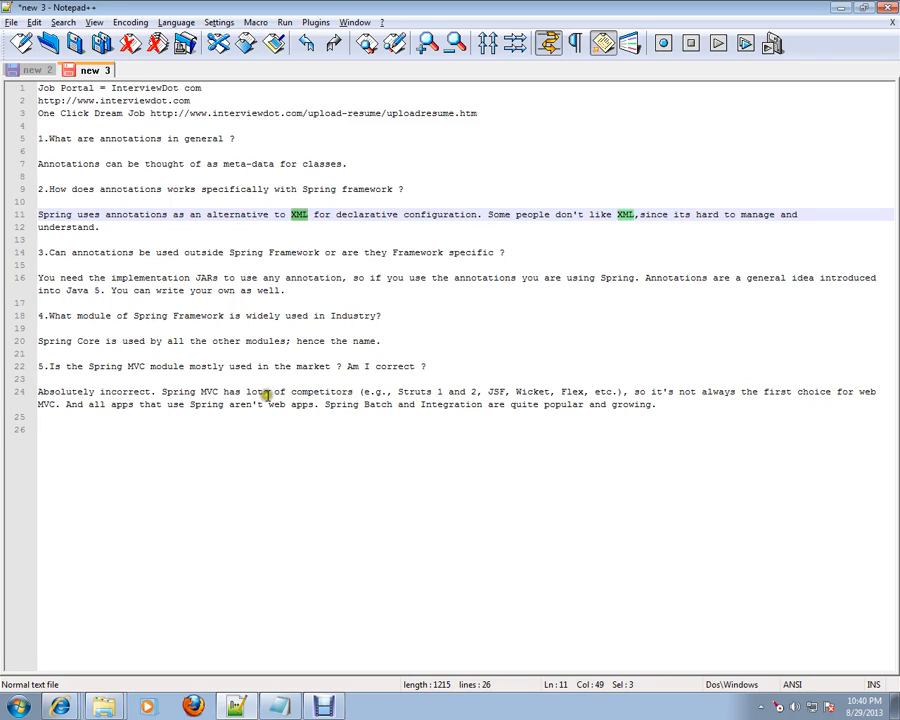
# Select the word "competitors" in the fifth answer on line 24
pyautogui.doubleClick(322, 391)
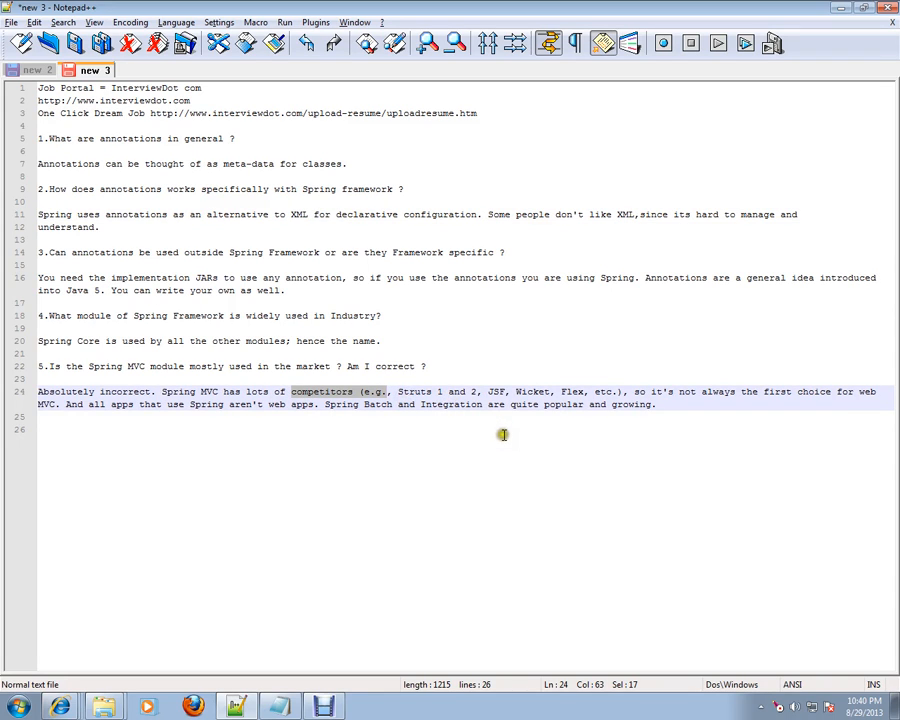
pyautogui.moveTo(503, 435)
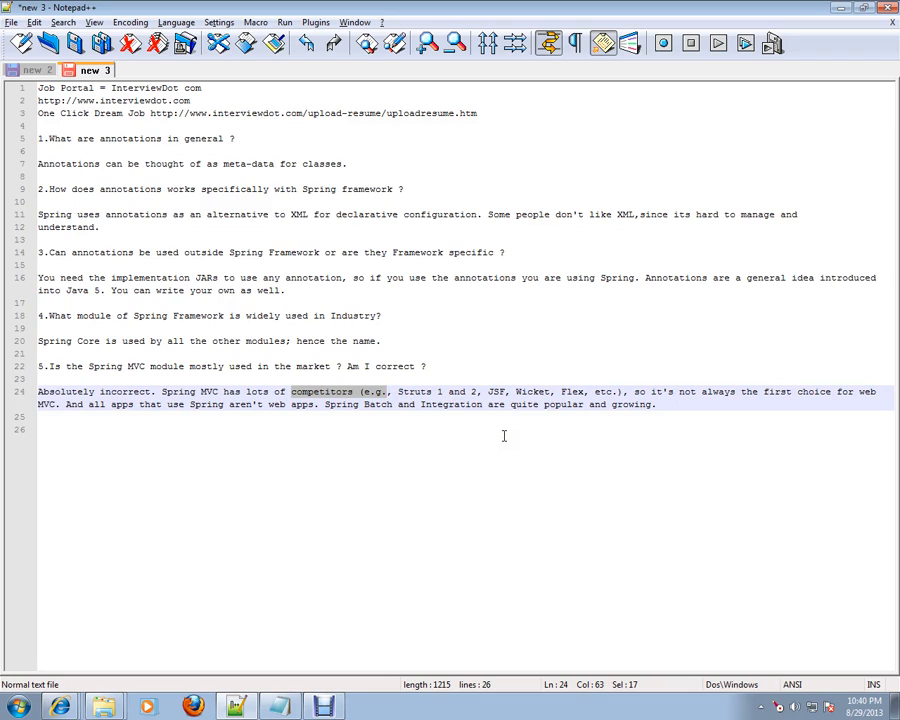
pyautogui.moveTo(283, 441)
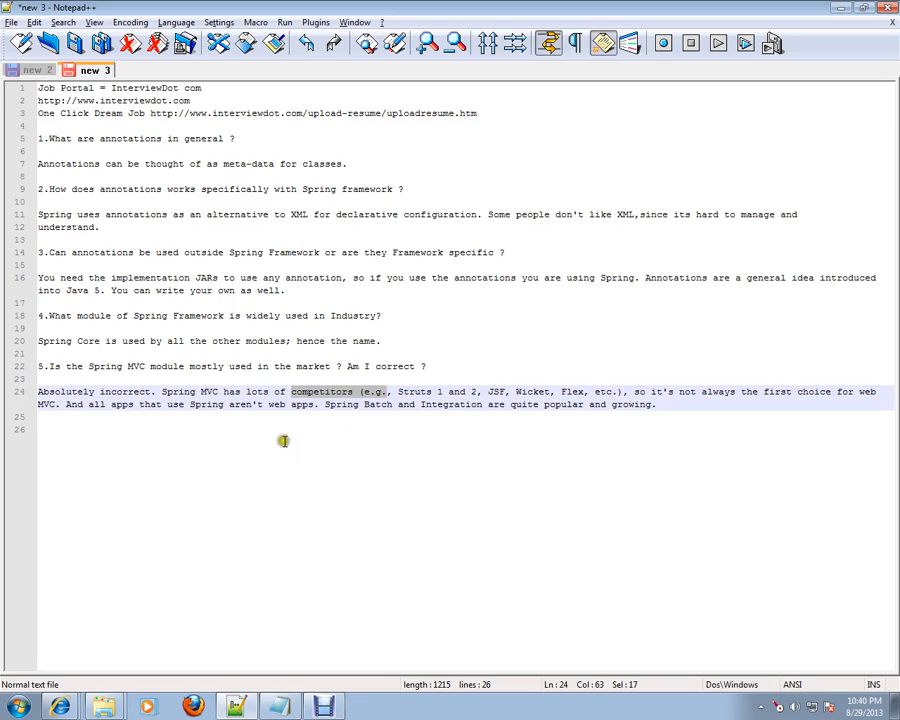
pyautogui.moveTo(181, 451)
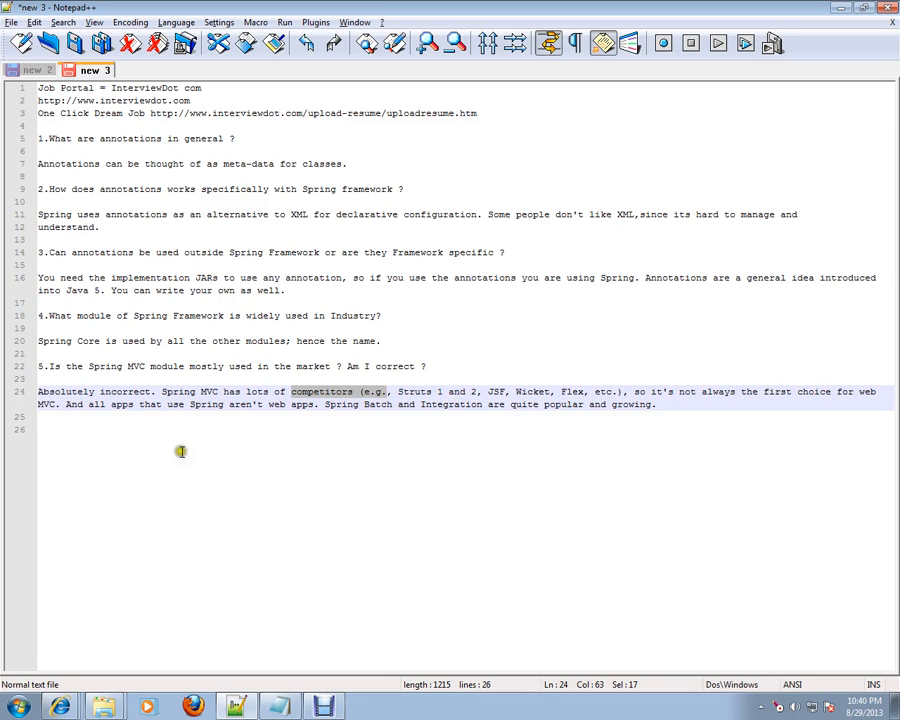
pyautogui.moveTo(254, 460)
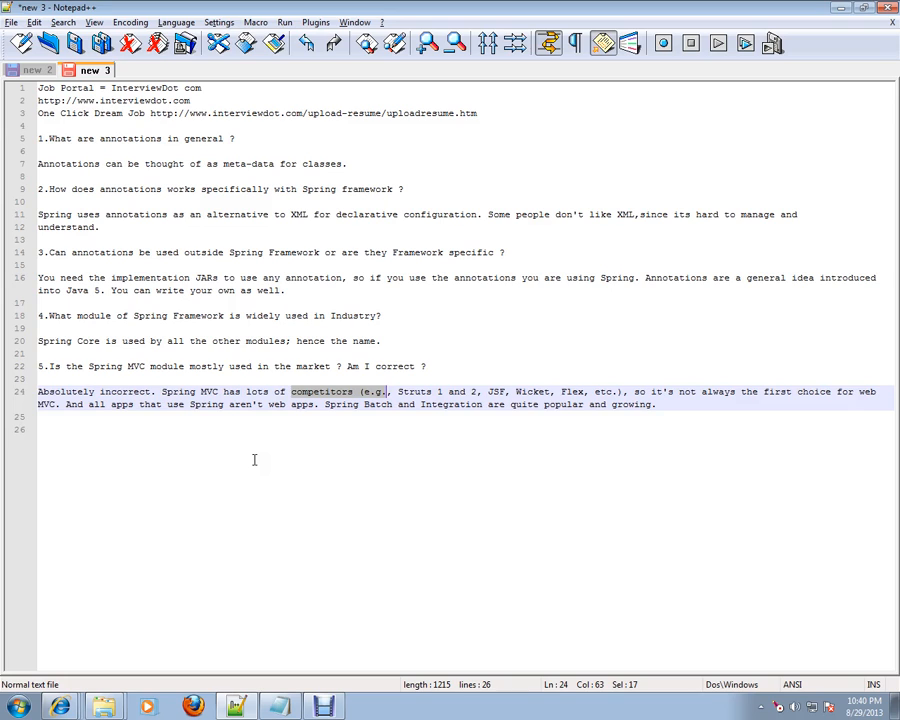
# Select "Struts 1 and 2, JSF, Wicket, Flex" in the fifth answer on line 24
pyautogui.moveTo(390, 391); pyautogui.dragTo(560, 391)
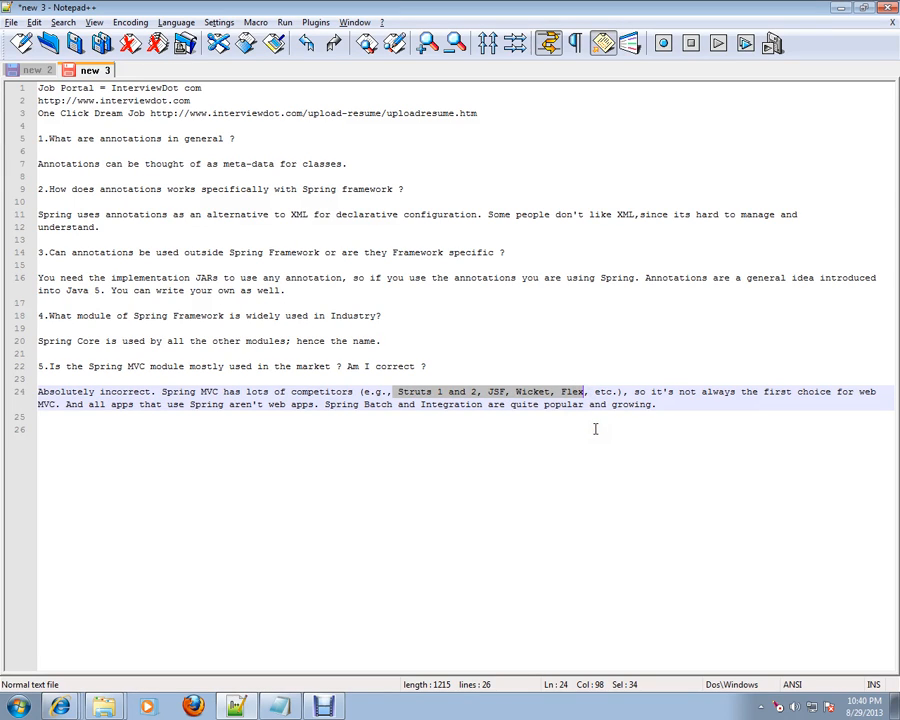
pyautogui.moveTo(530, 429)
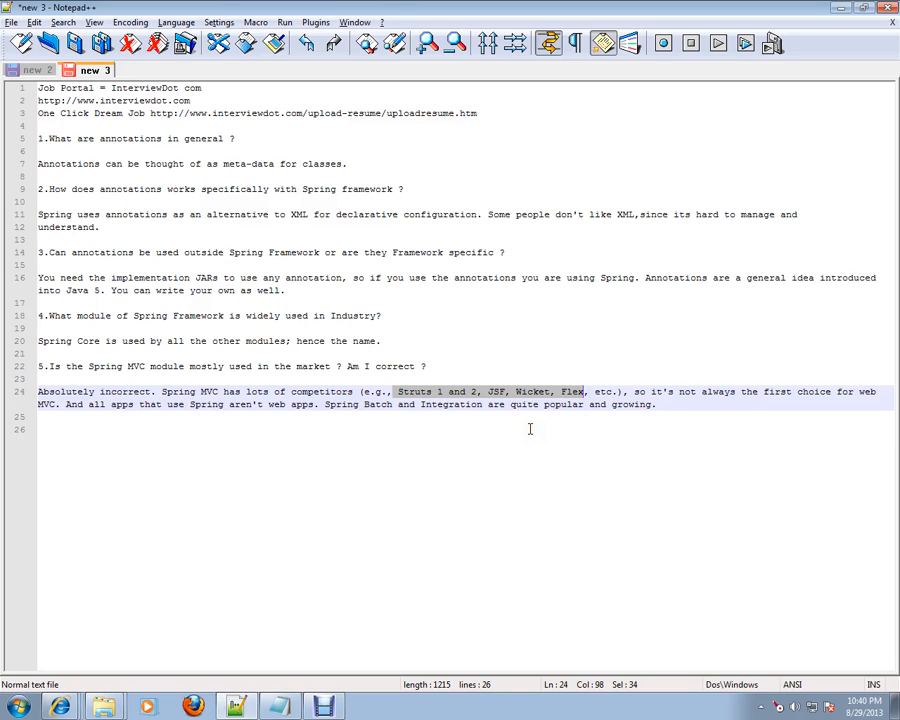
pyautogui.moveTo(356, 326)
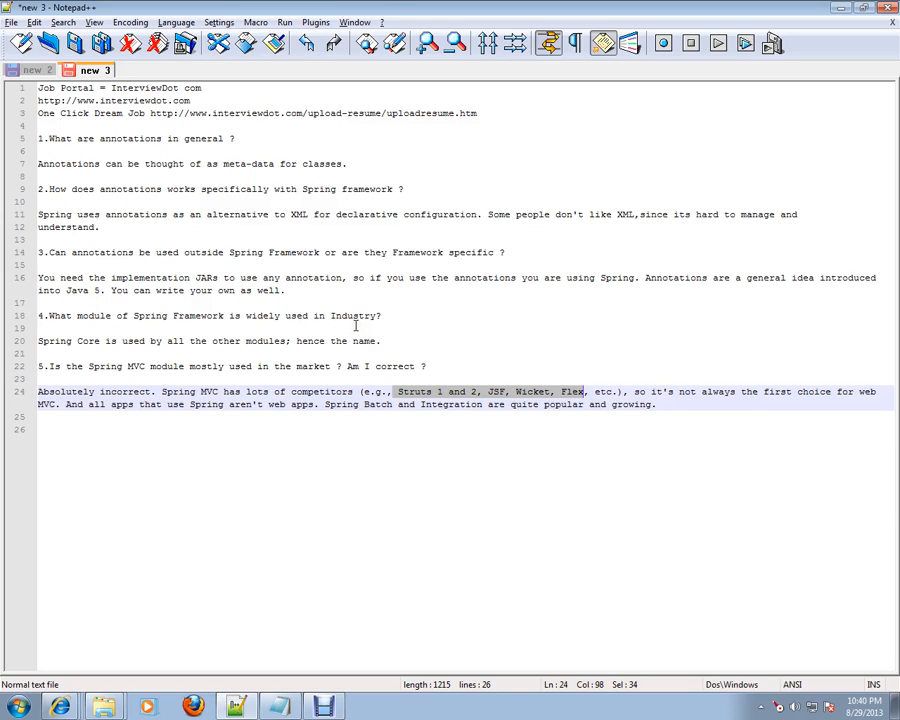